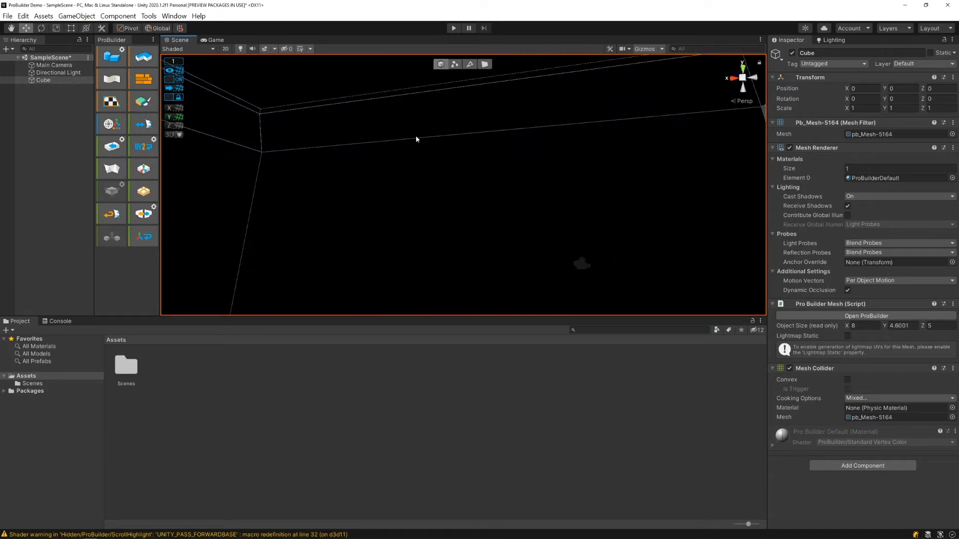
mouse_move(427, 147)
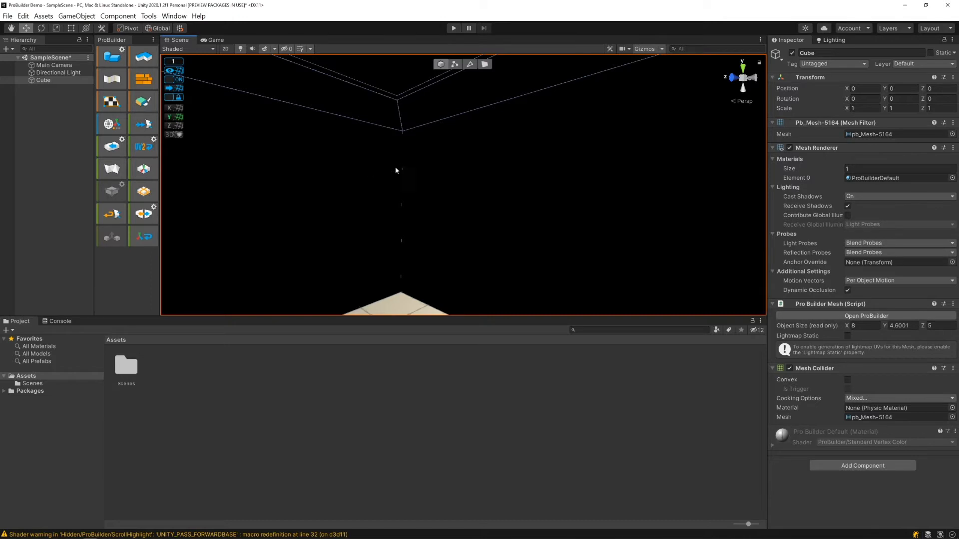
mouse_move(797, 71)
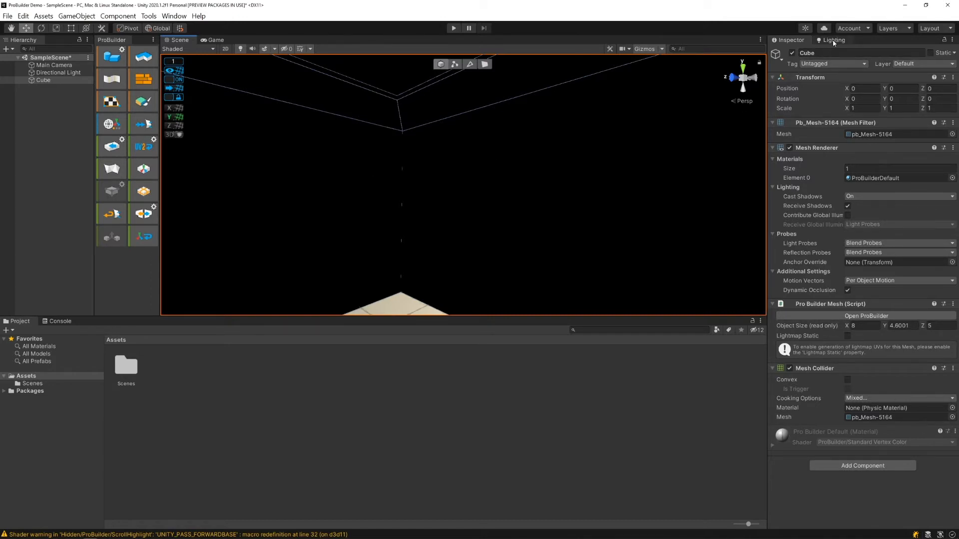
Step: Dock the Lighting window beside the Inspector and show the Scene lighting settings
left_click(835, 40)
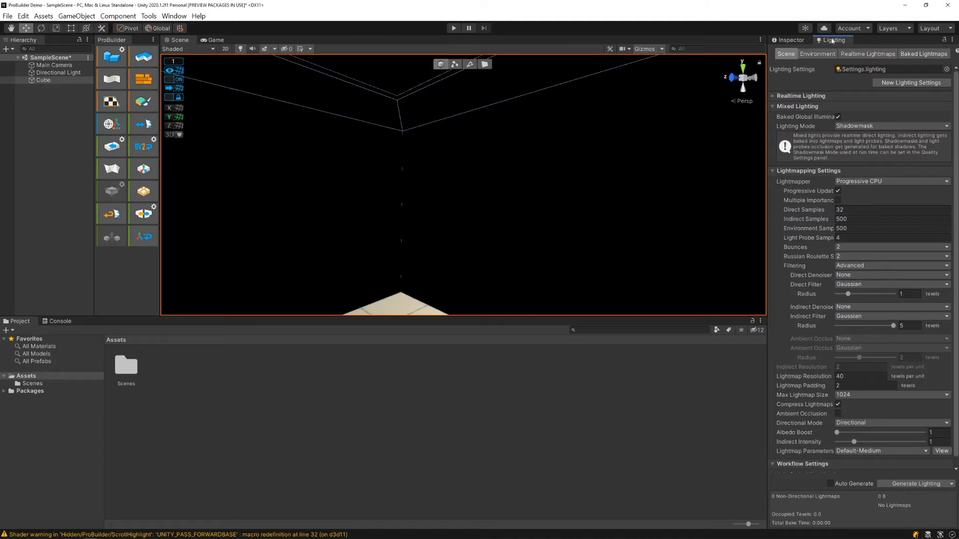
left_click(832, 40)
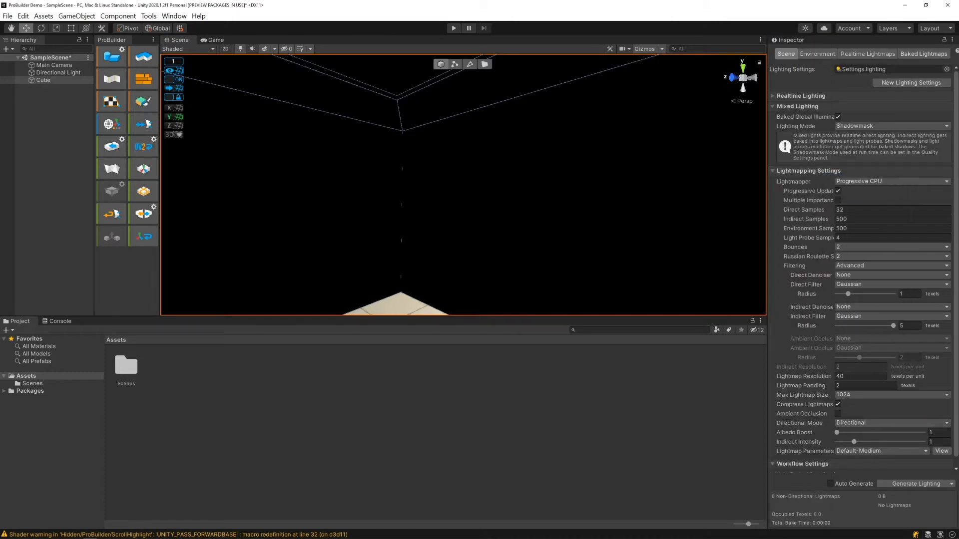
left_click(43, 80)
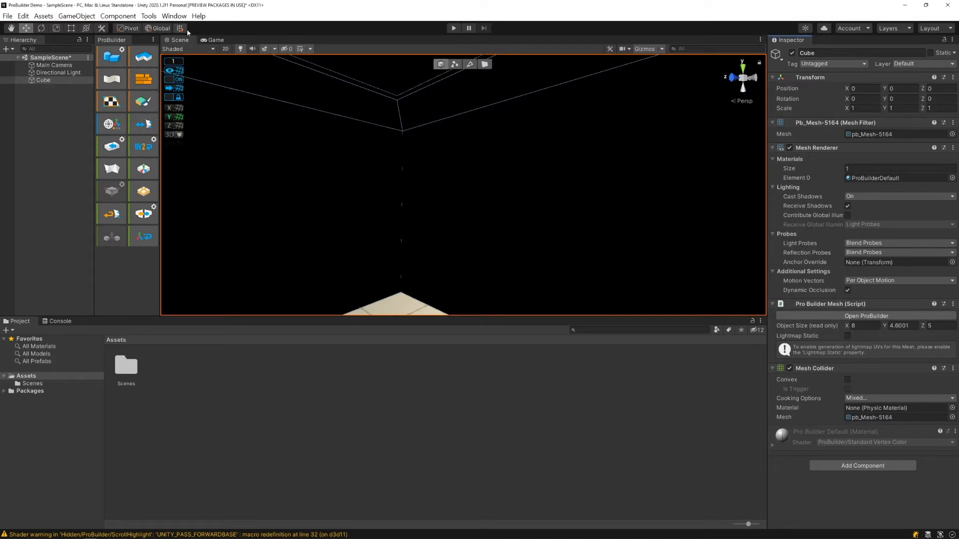
left_click(174, 15)
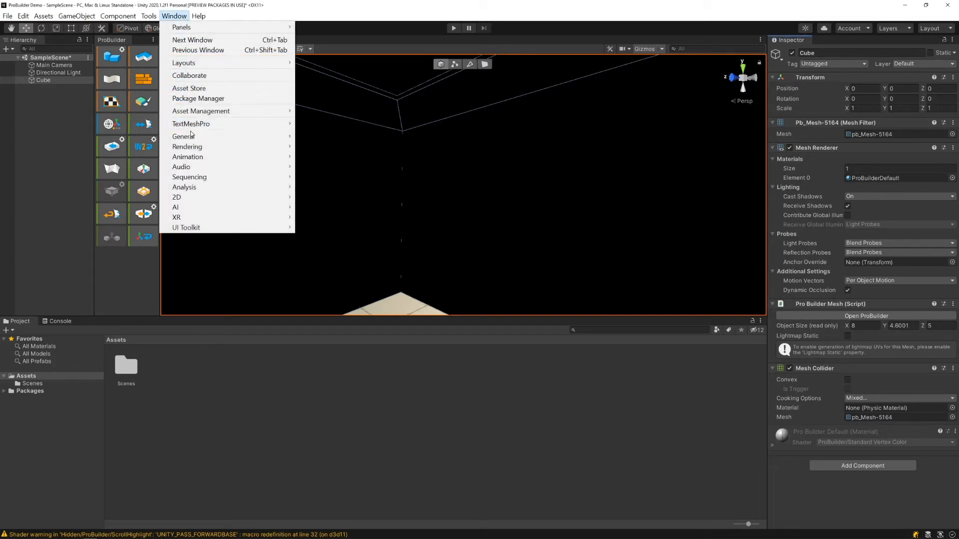
mouse_move(187, 146)
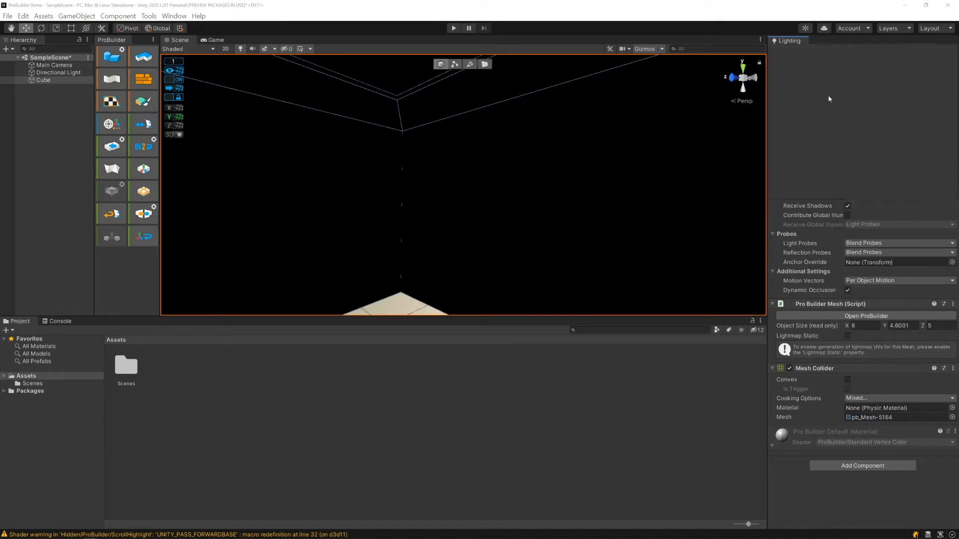
left_click(791, 40)
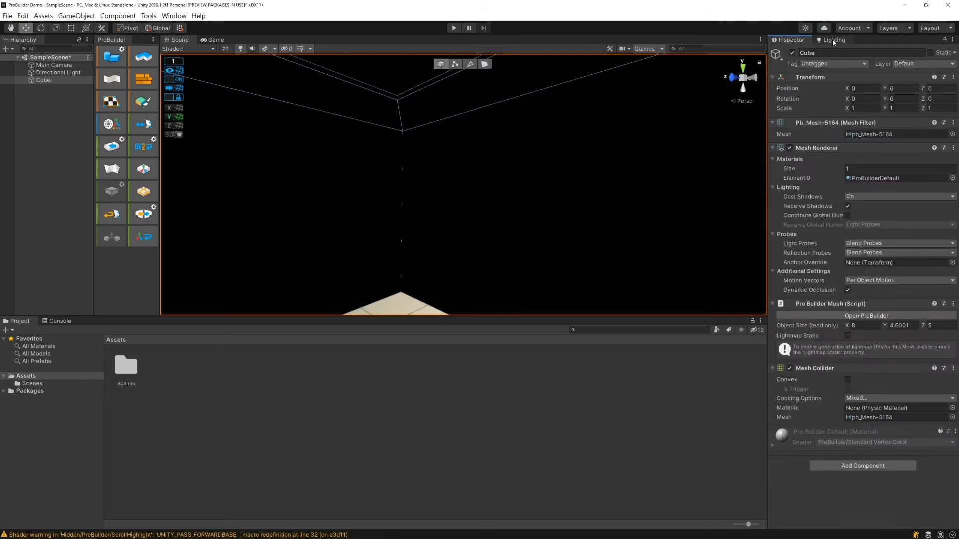
left_click(835, 40)
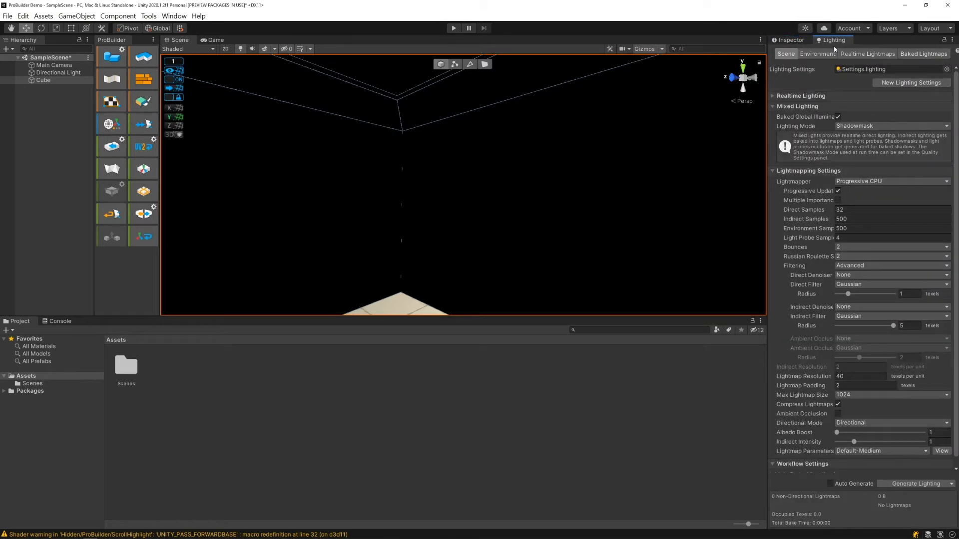
mouse_move(813, 317)
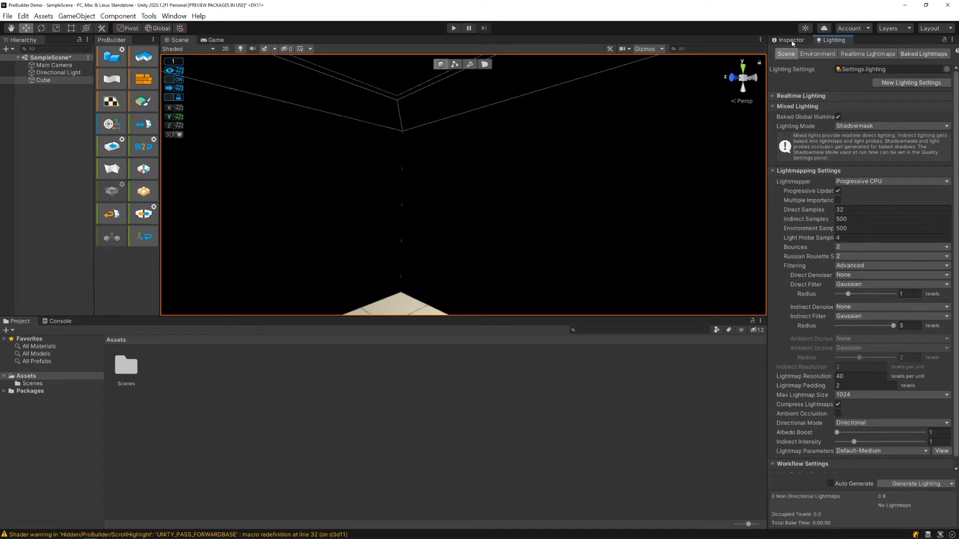
left_click(788, 40)
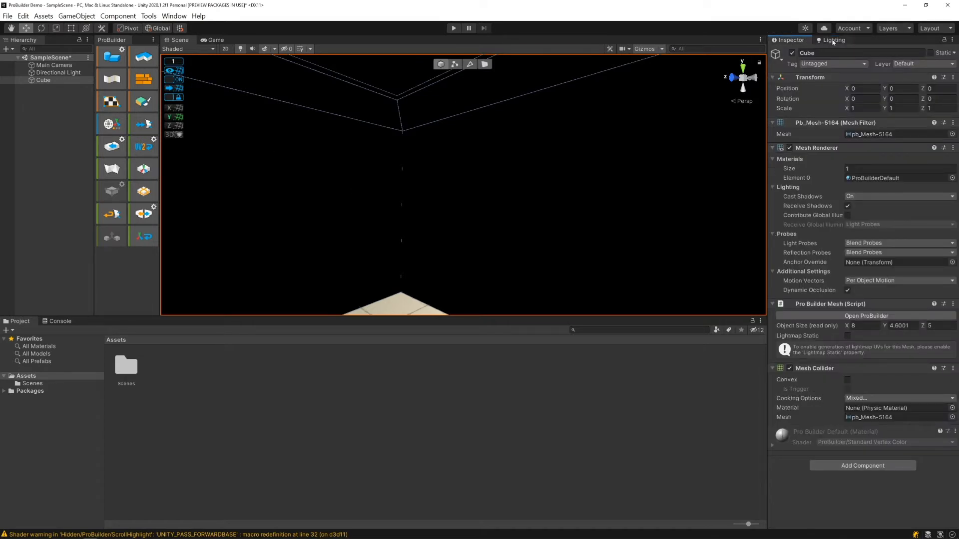
left_click(835, 40)
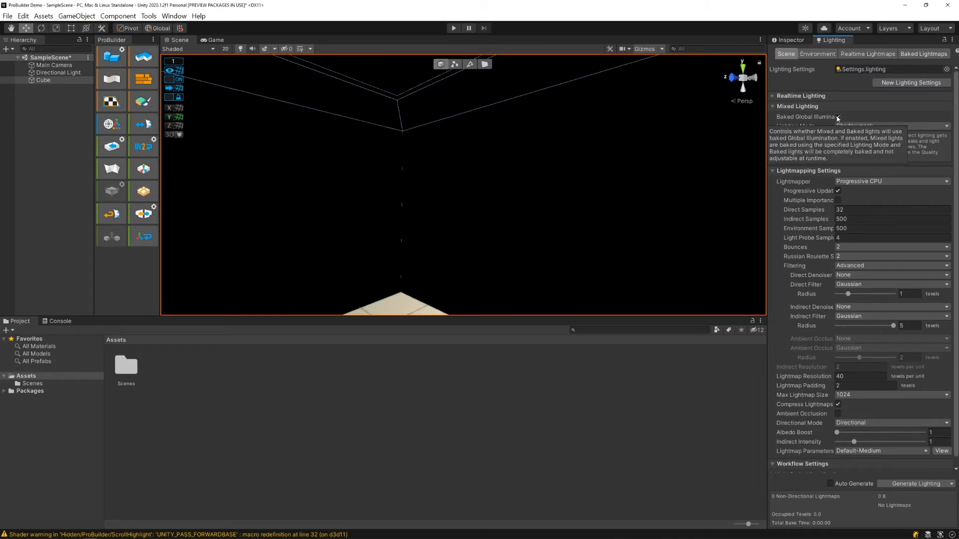
Step: Uncheck Baked Global Illumination under Mixed Lighting
left_click(838, 117)
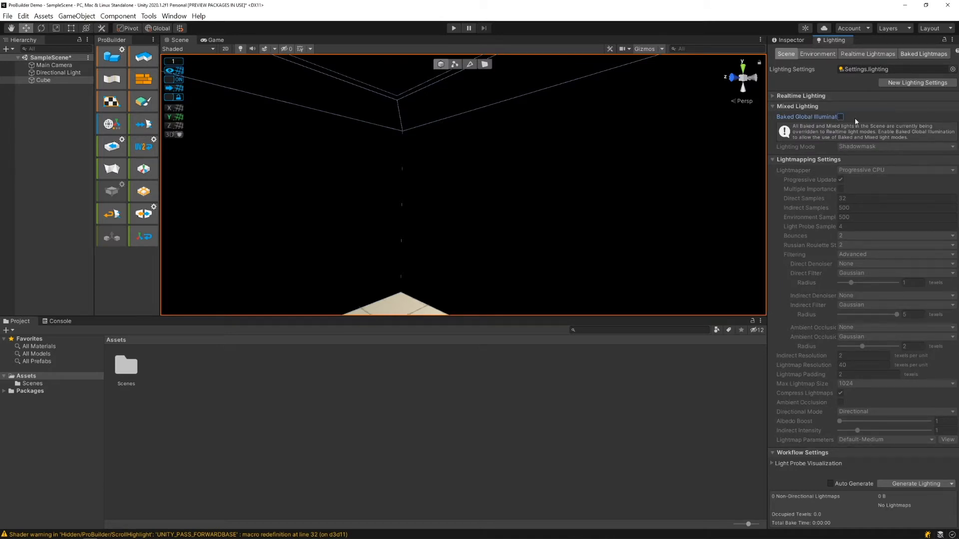
mouse_move(922, 408)
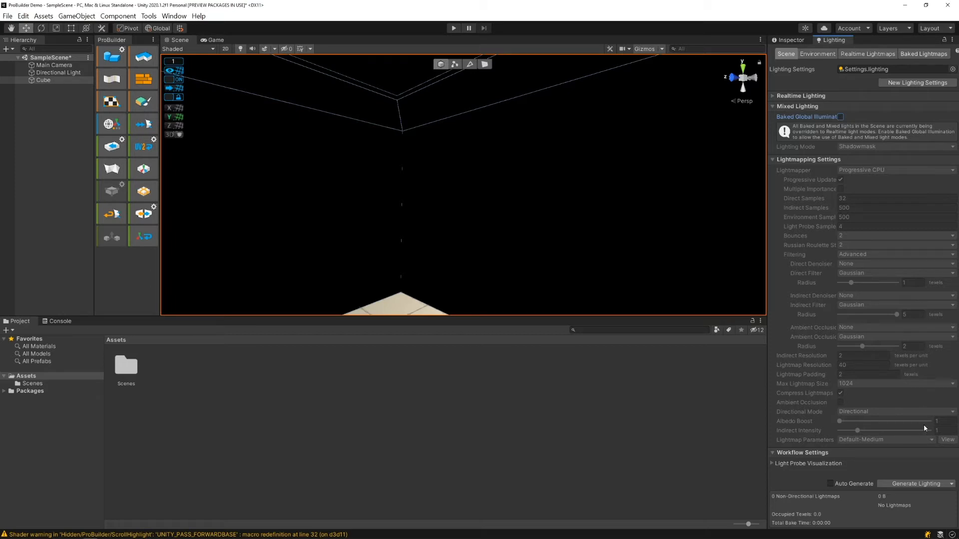
mouse_move(796, 61)
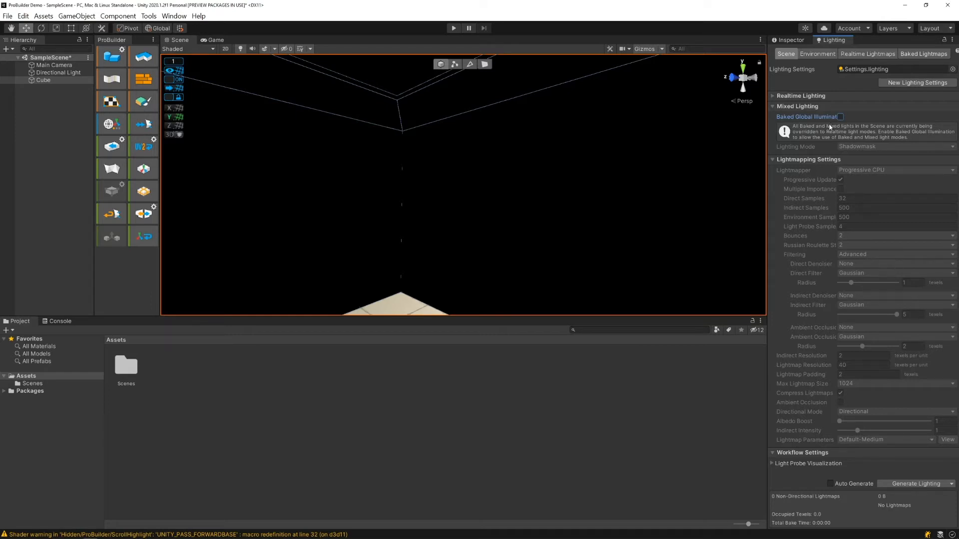
mouse_move(870, 469)
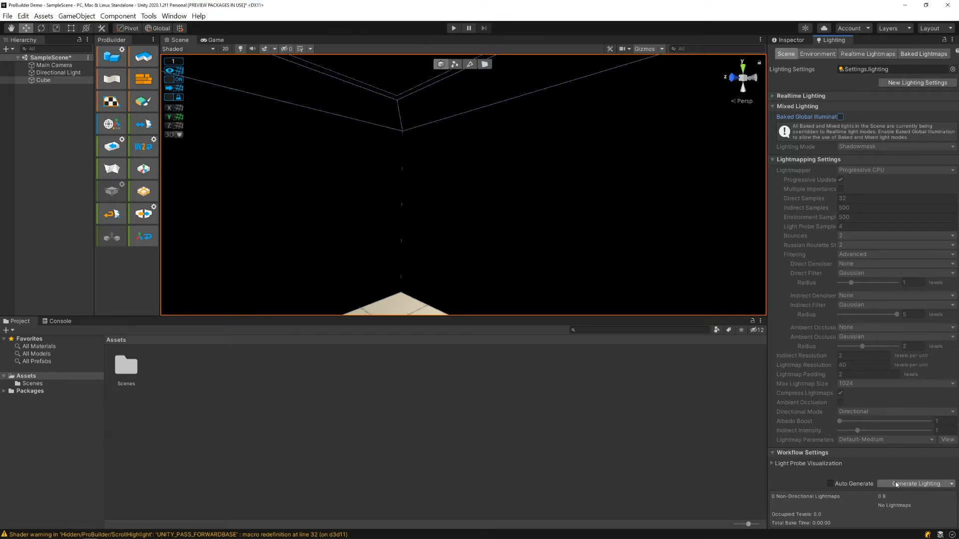
mouse_move(912, 483)
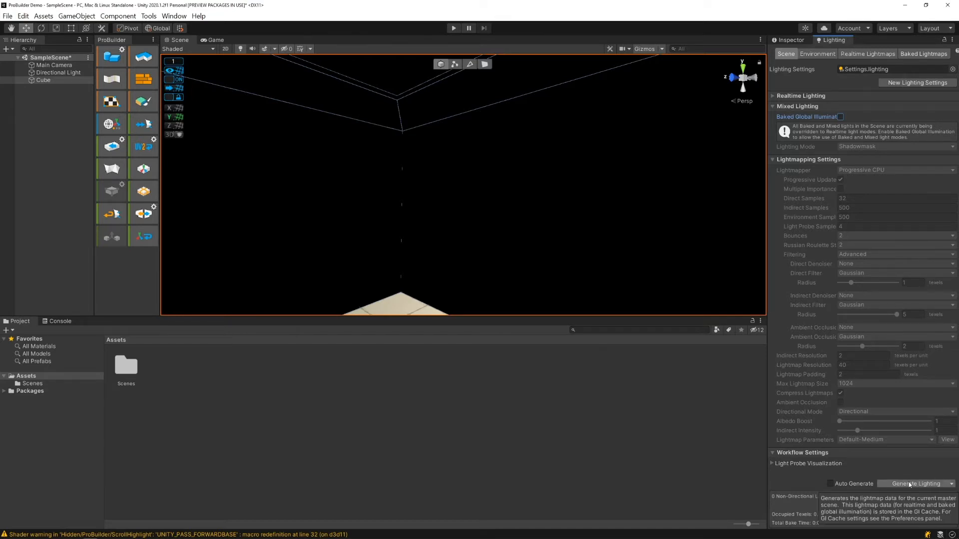
left_click(914, 484)
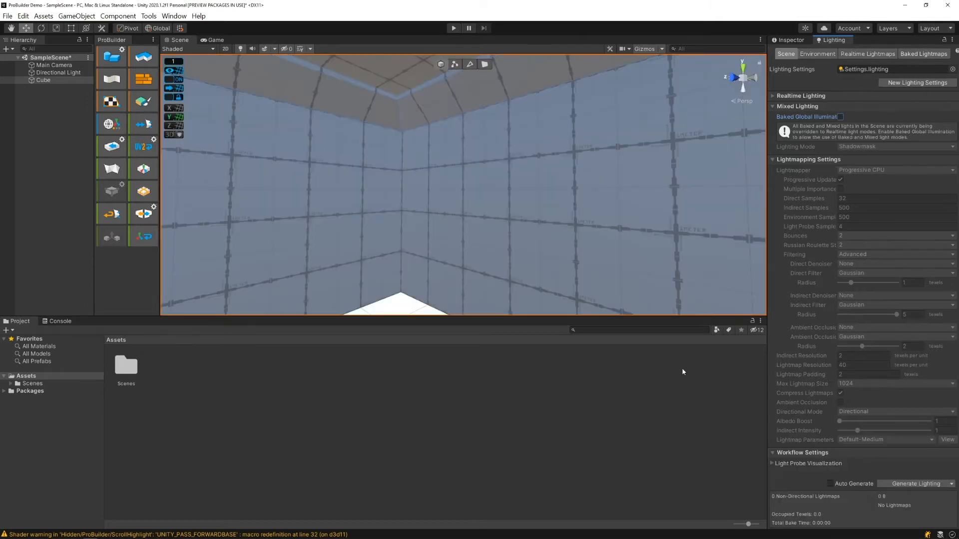
mouse_move(830, 483)
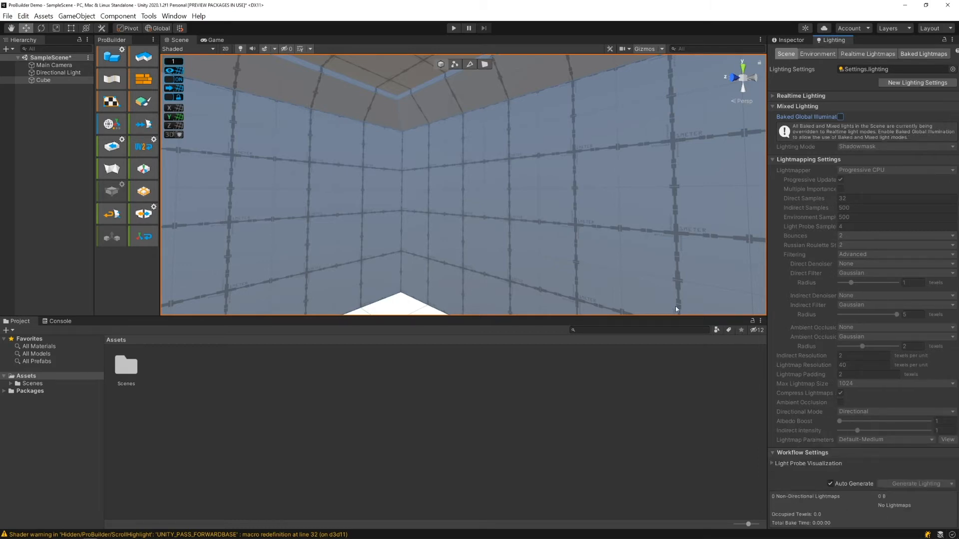
mouse_move(530, 282)
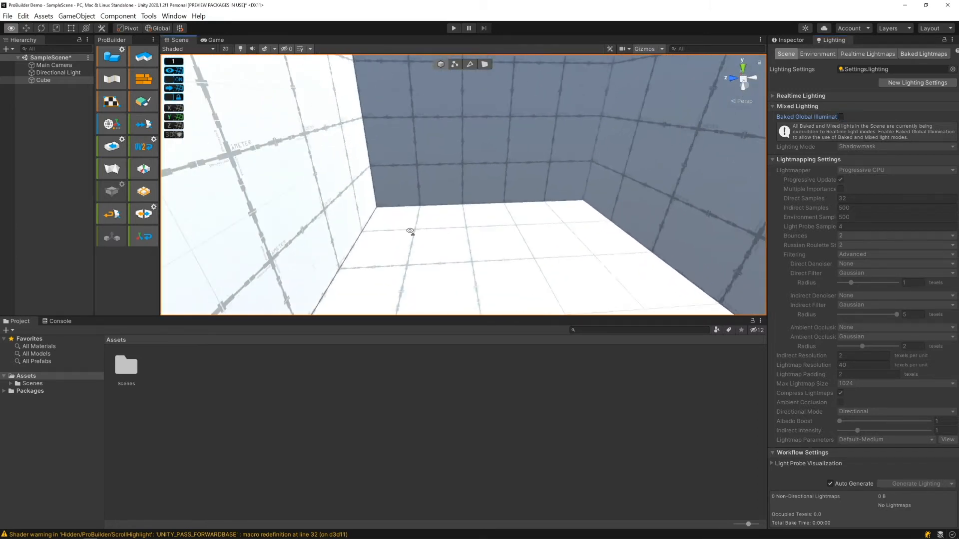
left_click_drag(410, 231, 455, 180)
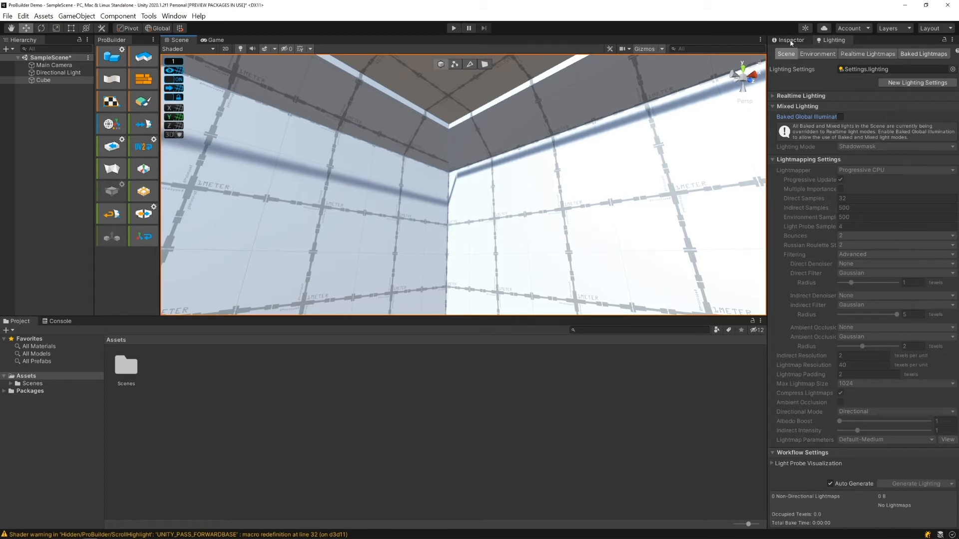
Step: Toggle Receive Shadows on the room Cube and set its Mesh Renderer Cast Shadows to Off
left_click(789, 40)
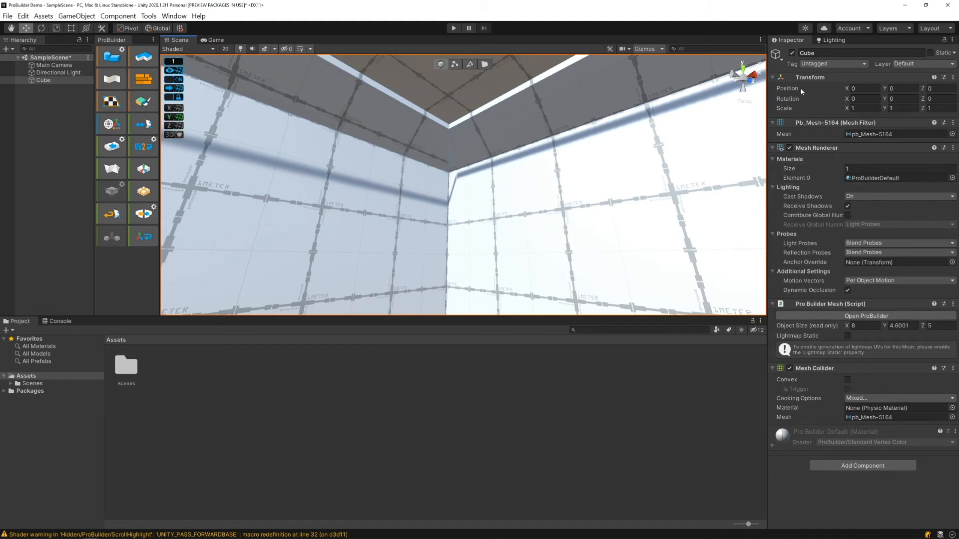
mouse_move(793, 199)
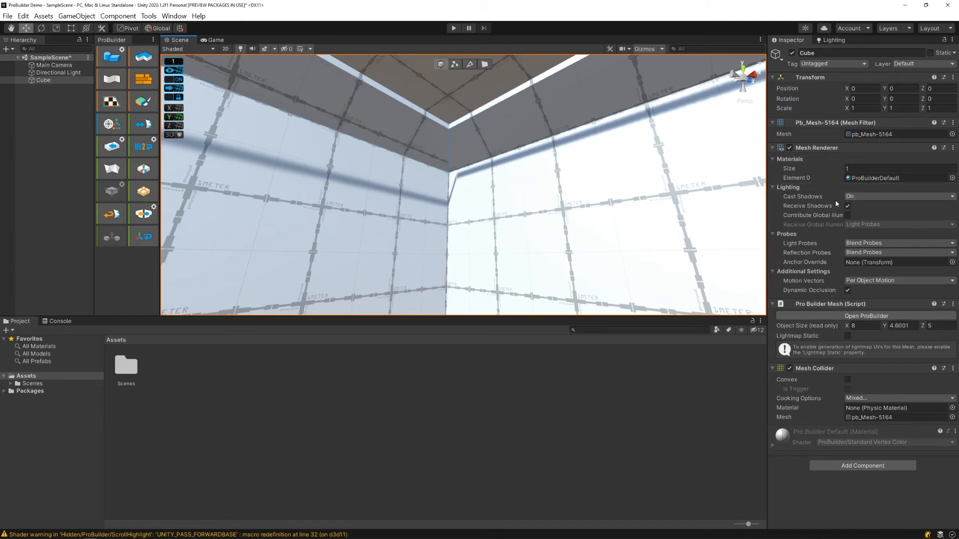
left_click(848, 205)
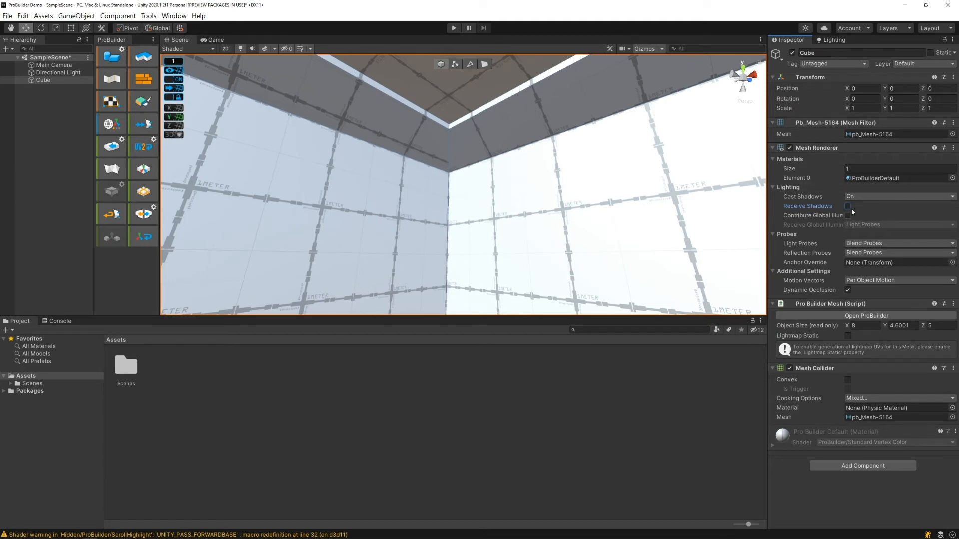
left_click(898, 196)
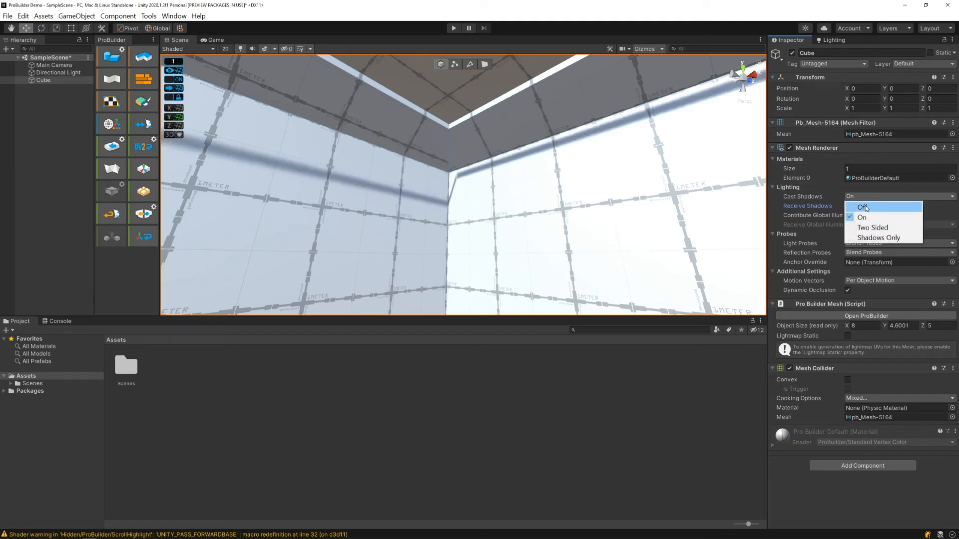
left_click(863, 207)
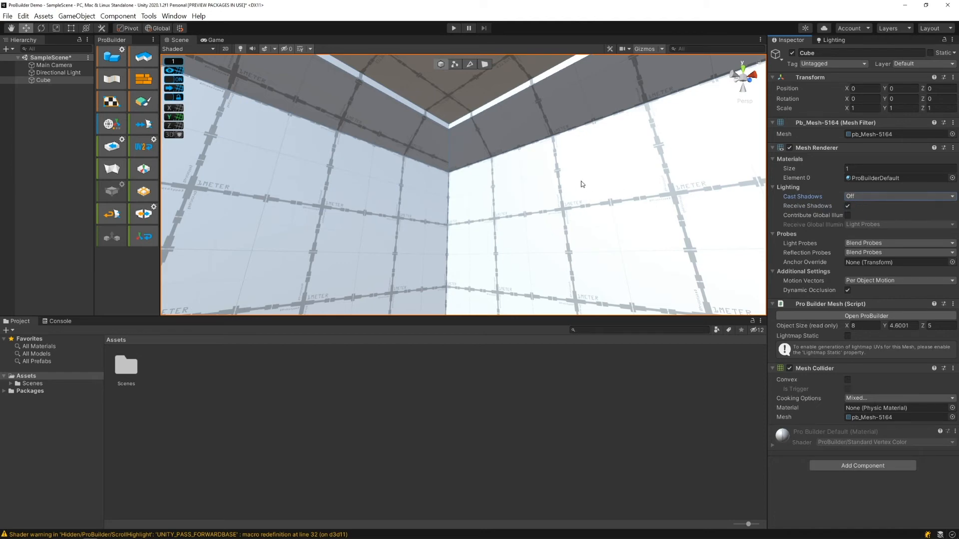
left_click_drag(582, 183, 707, 178)
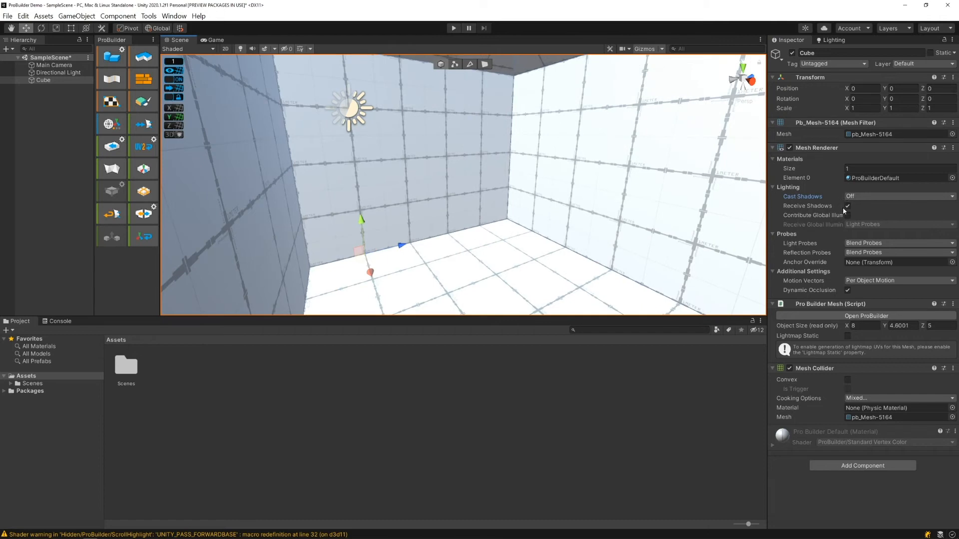
left_click(898, 196)
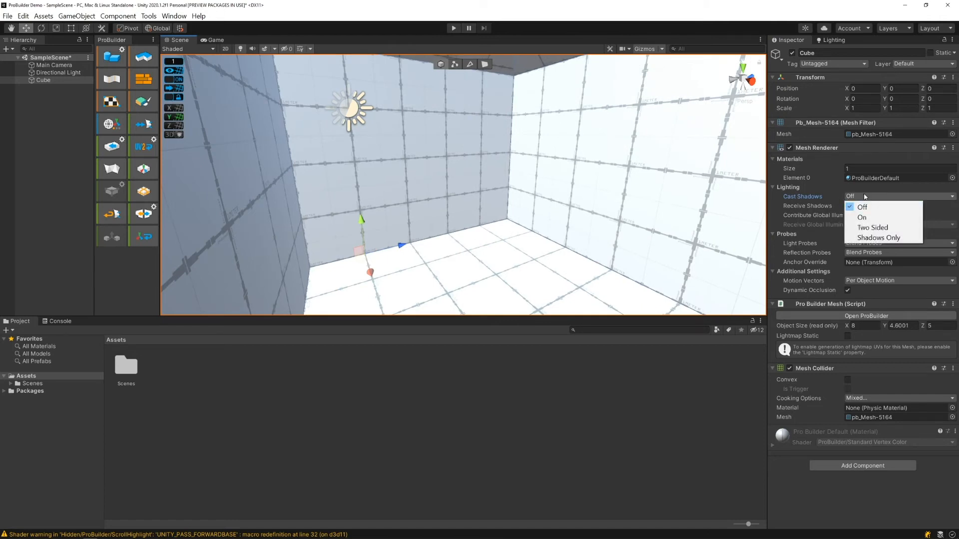
left_click(862, 207)
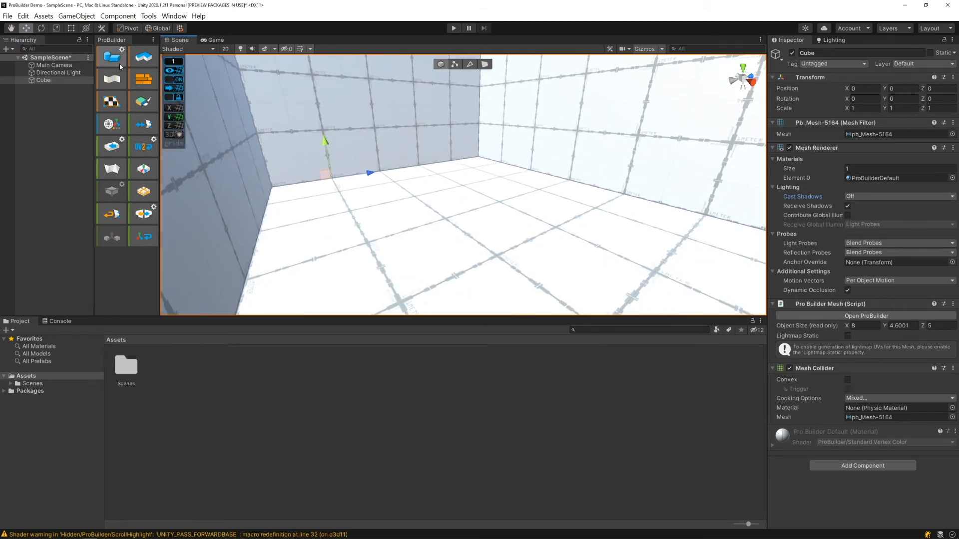
mouse_move(111, 57)
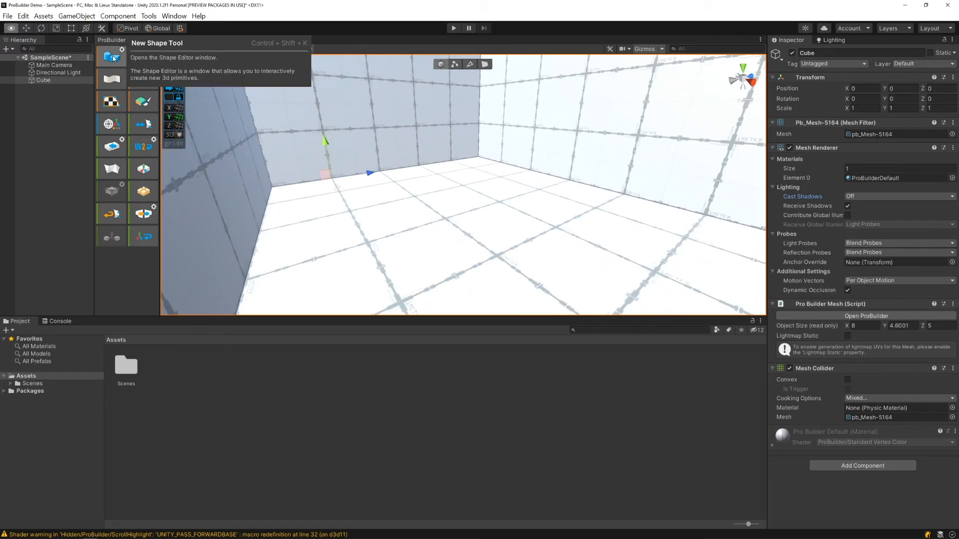
Step: Build a new ProBuilder Cube sized 1, 4, 1 as a pillar inside the room
left_click(111, 56)
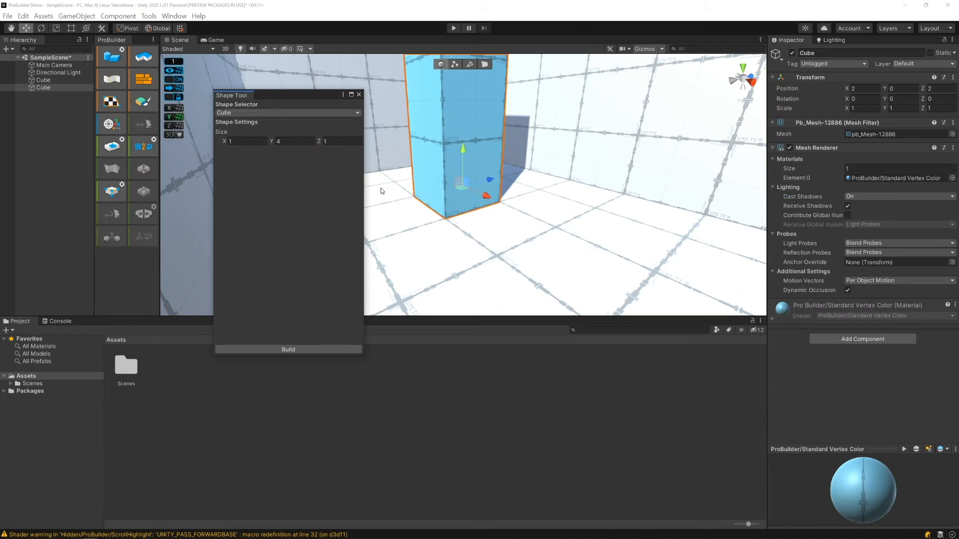
mouse_move(268, 261)
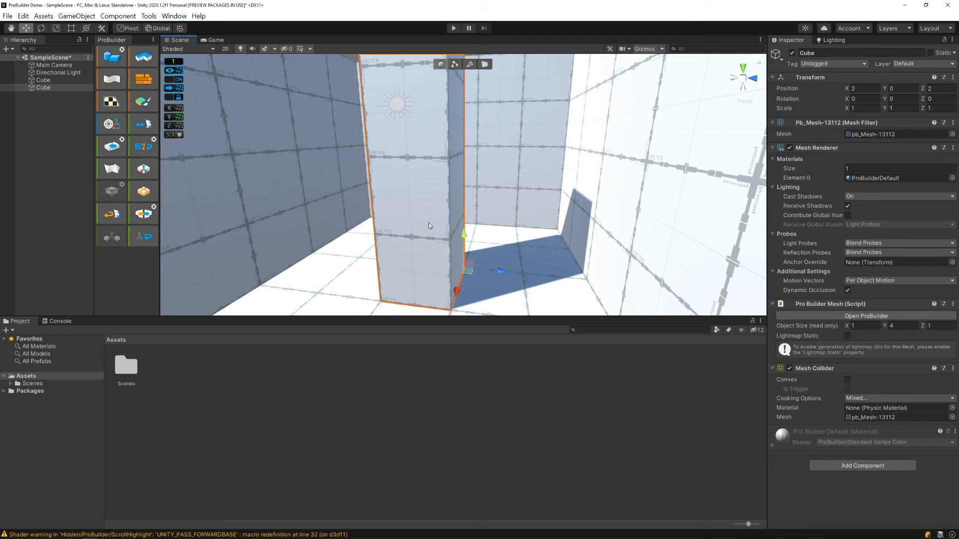
mouse_move(478, 263)
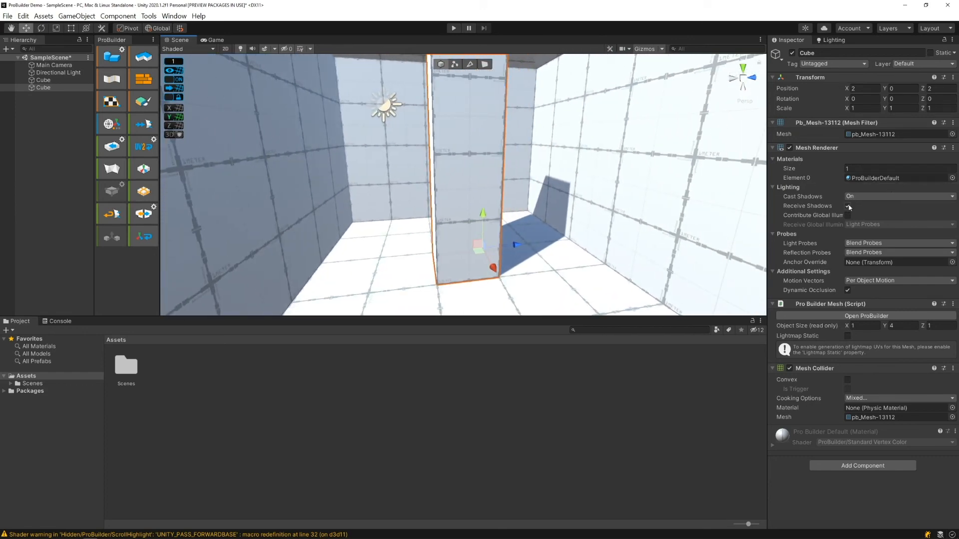
Step: Set the pillar's Cast Shadows to Off, then uncheck Receive Shadows on the room Cube
left_click(899, 197)
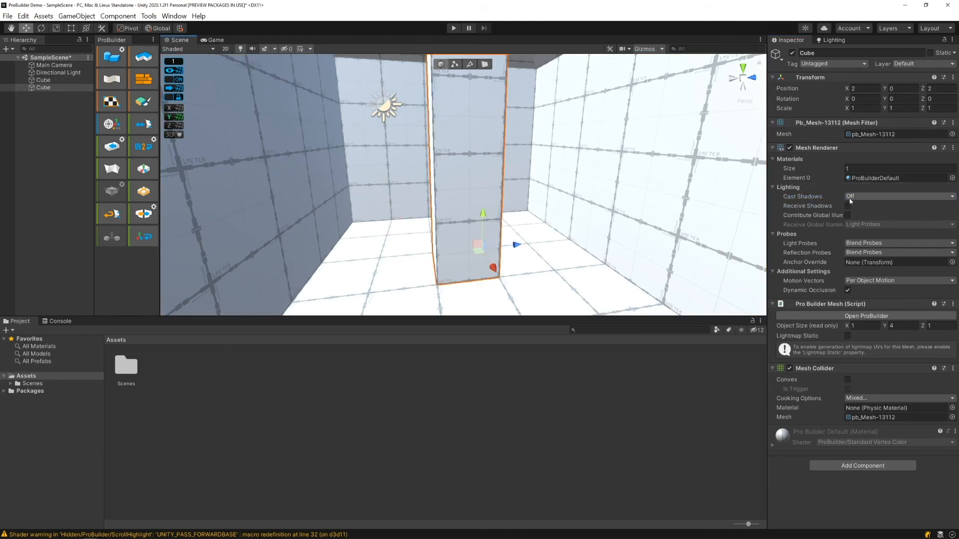
left_click(899, 197)
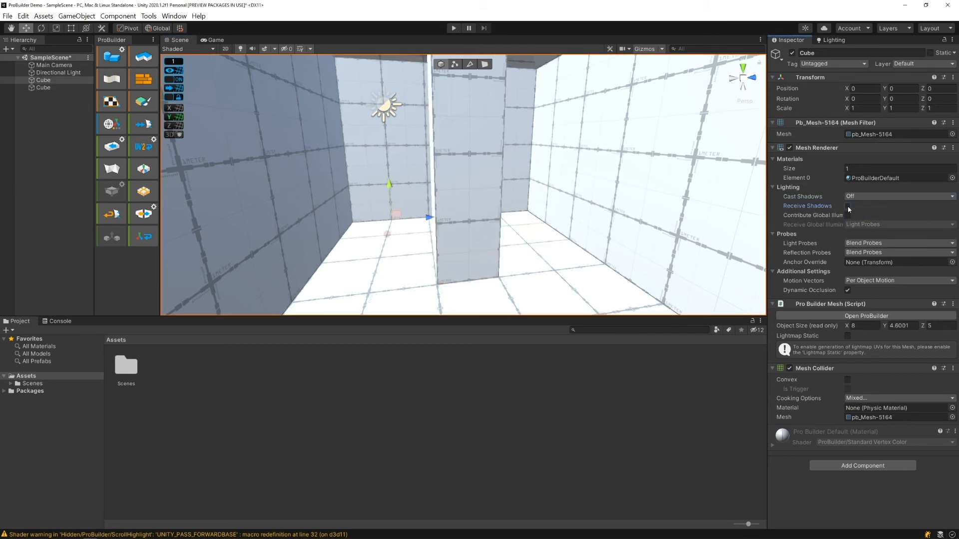
left_click(848, 206)
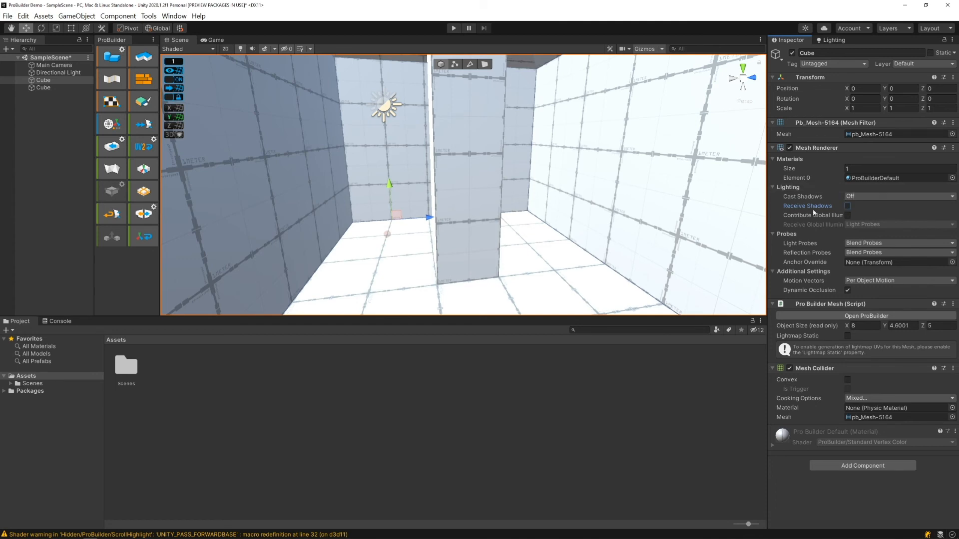